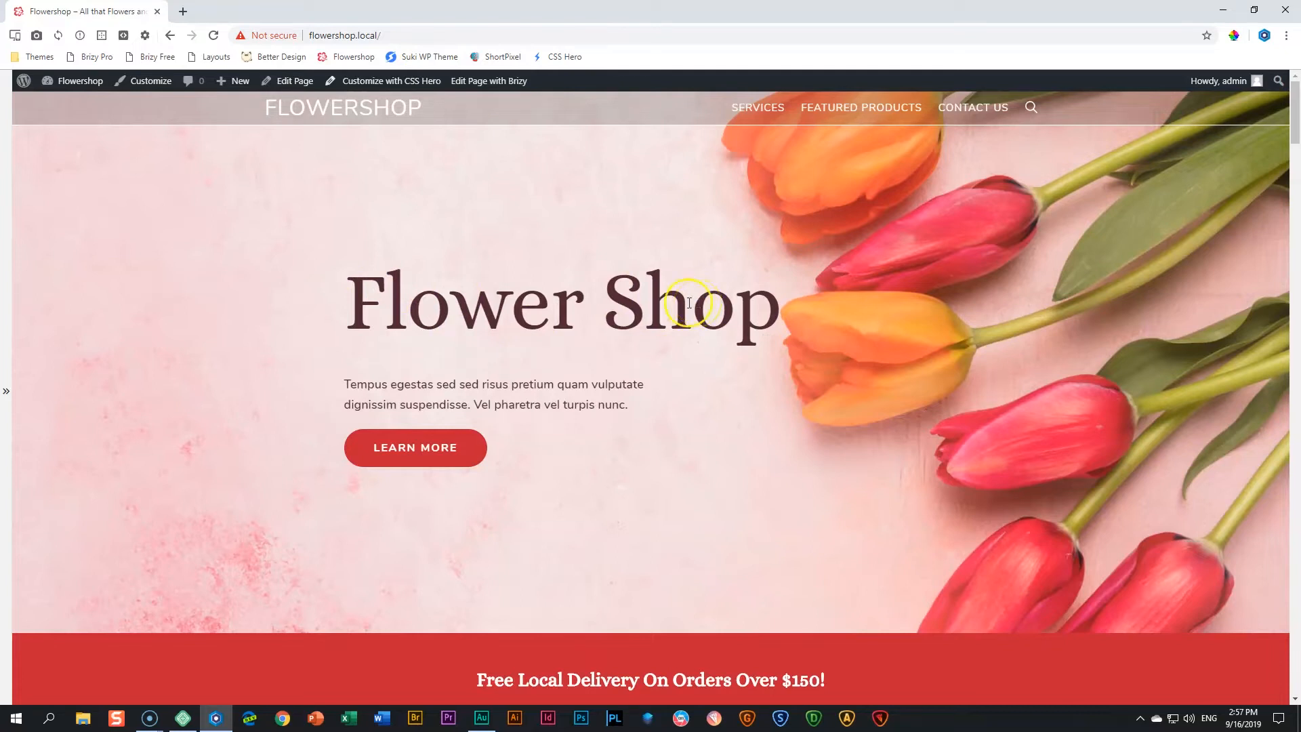
mouse_move(569, 380)
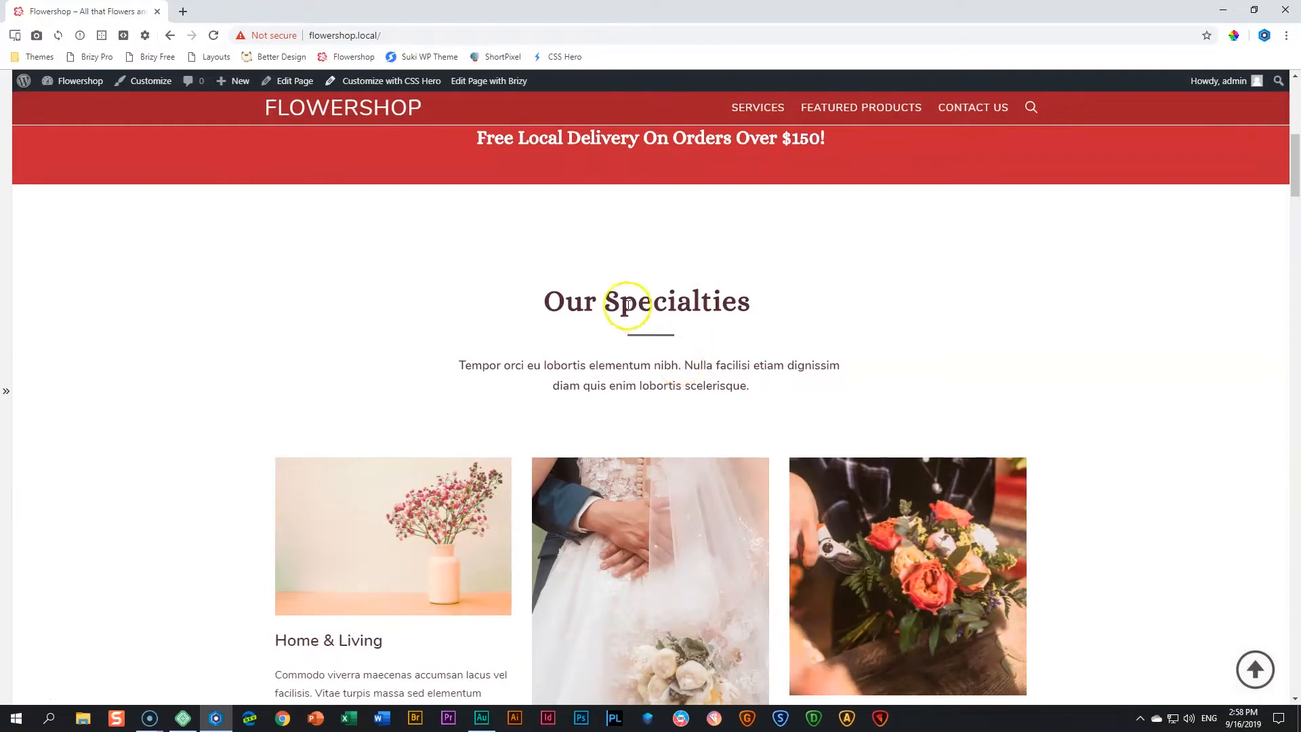
Open the Flowershop homepage in the Brizy editor
scroll(down, 3)
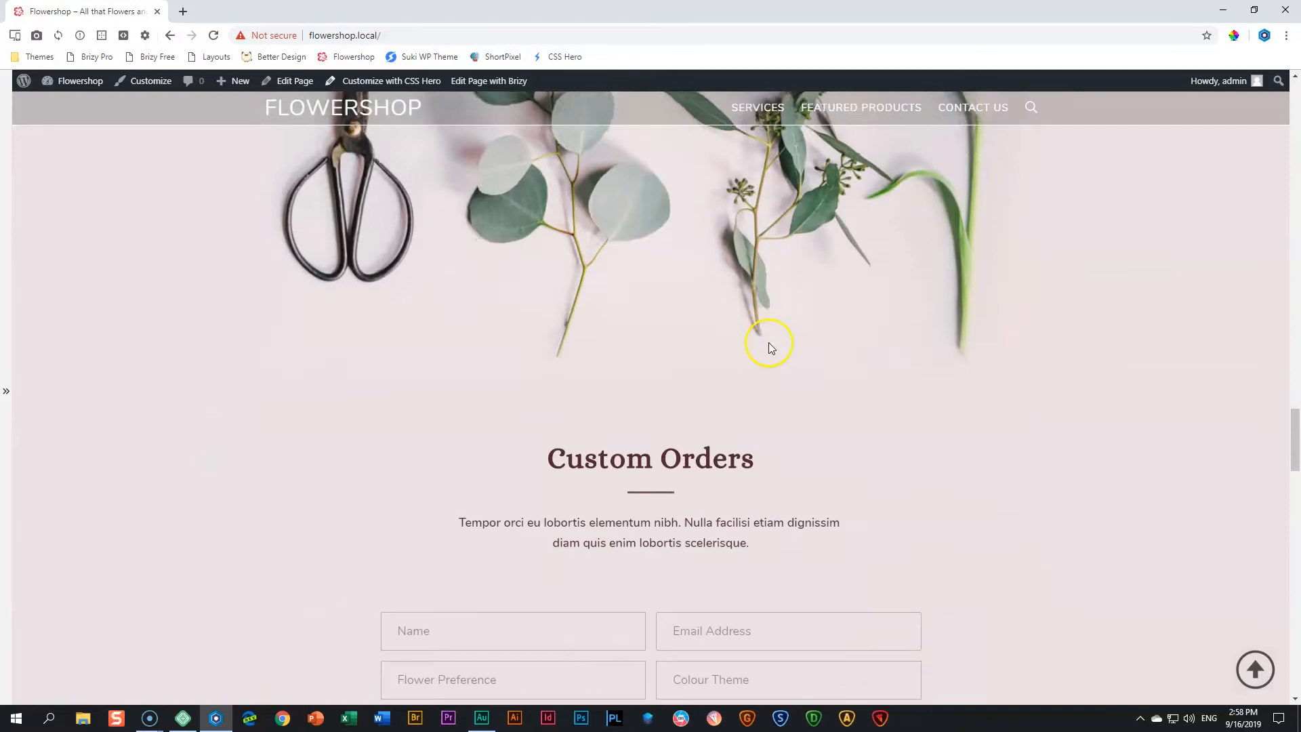
scroll(down, 3)
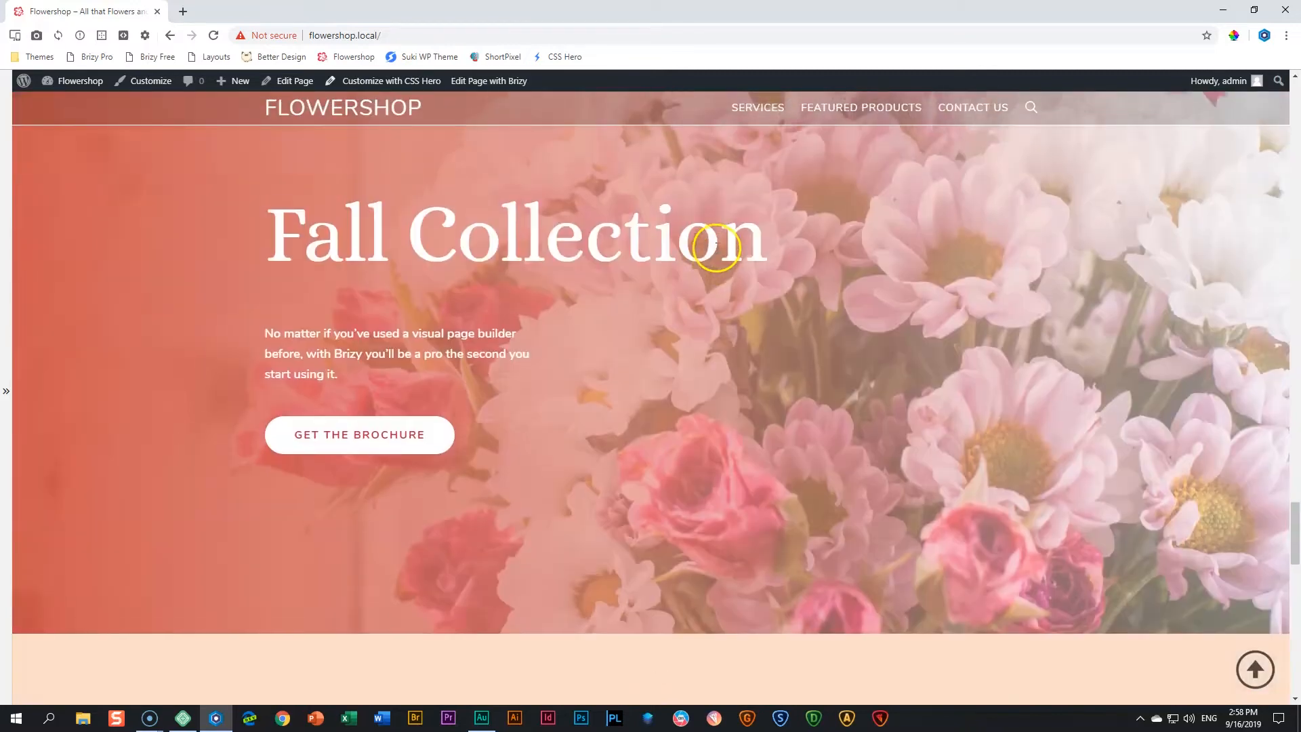
scroll(down, 3)
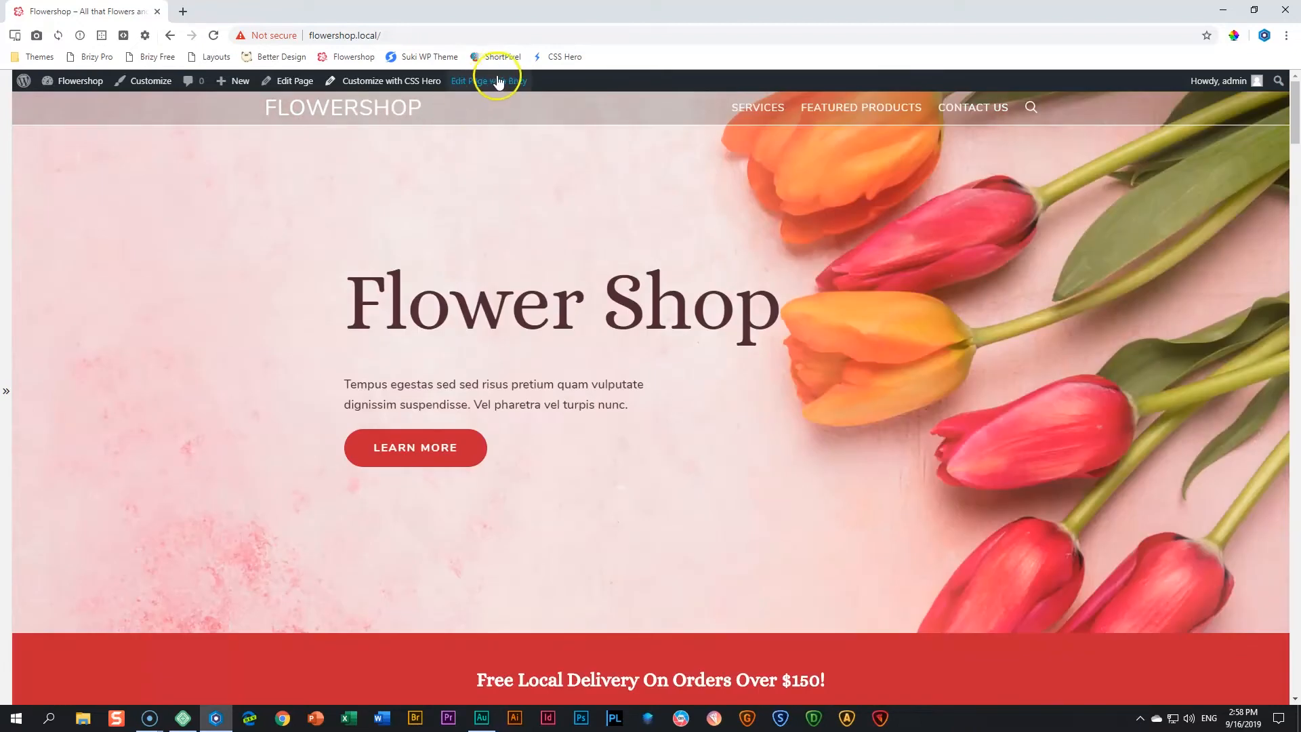
click(488, 80)
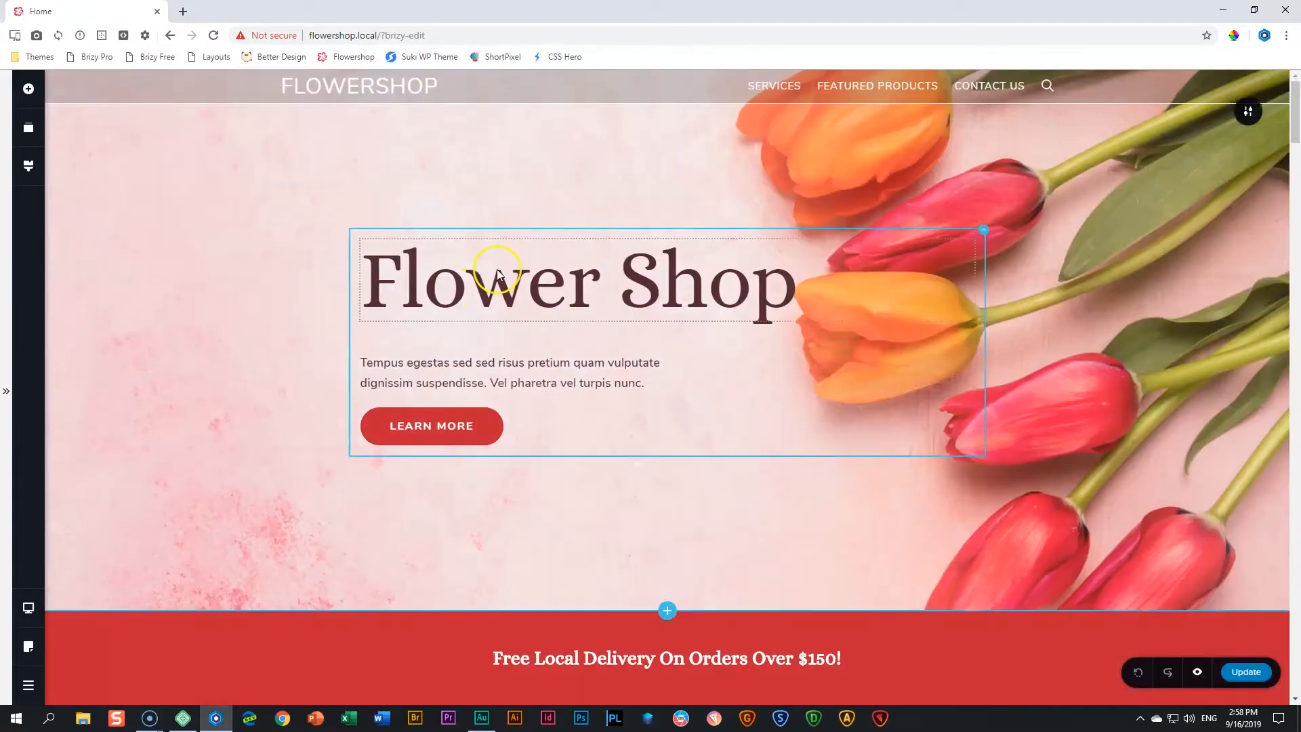
Set the Flower Shop hero heading's HTML tag to H1
click(498, 278)
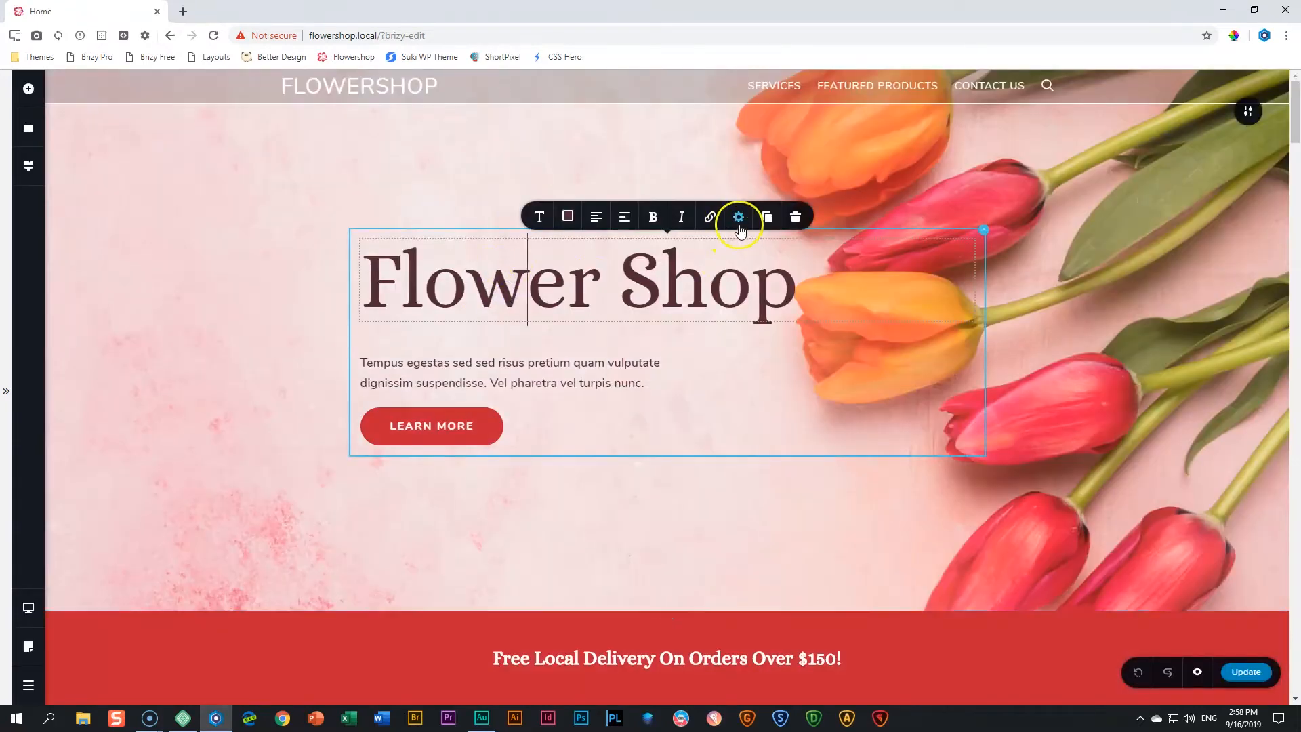
click(738, 218)
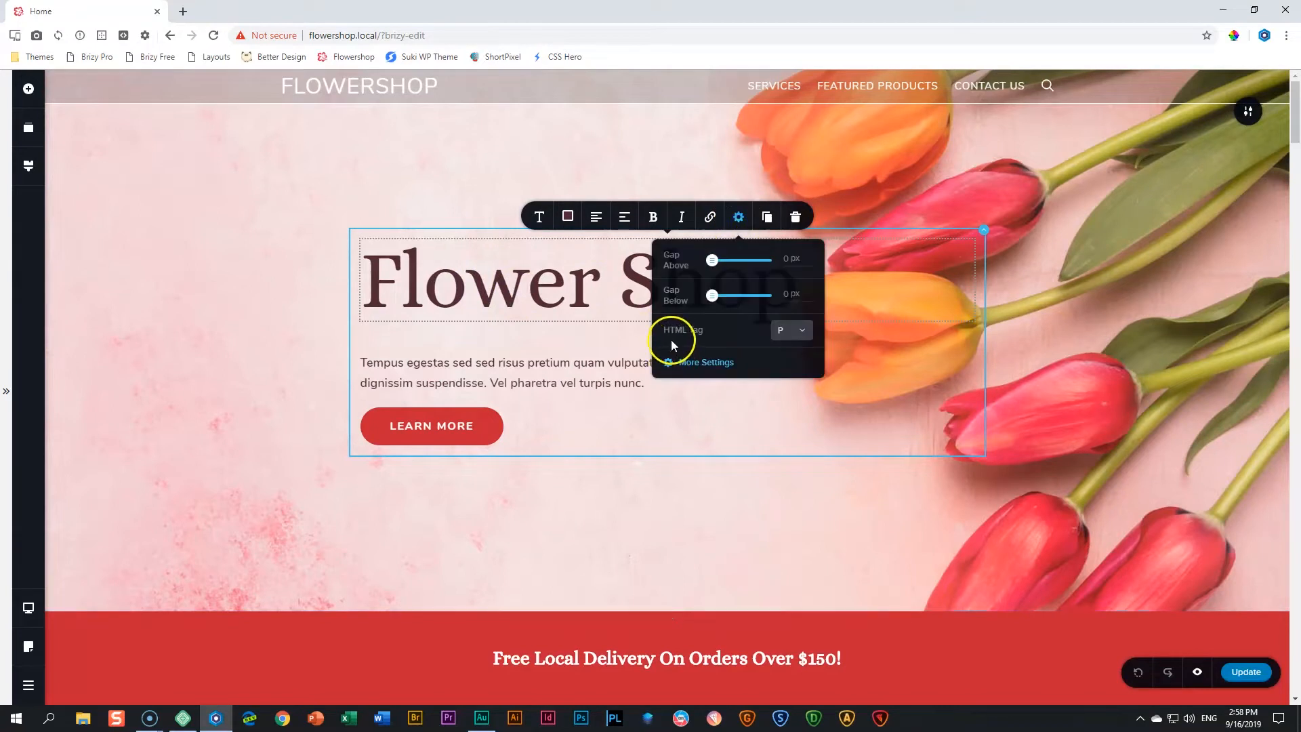
click(791, 329)
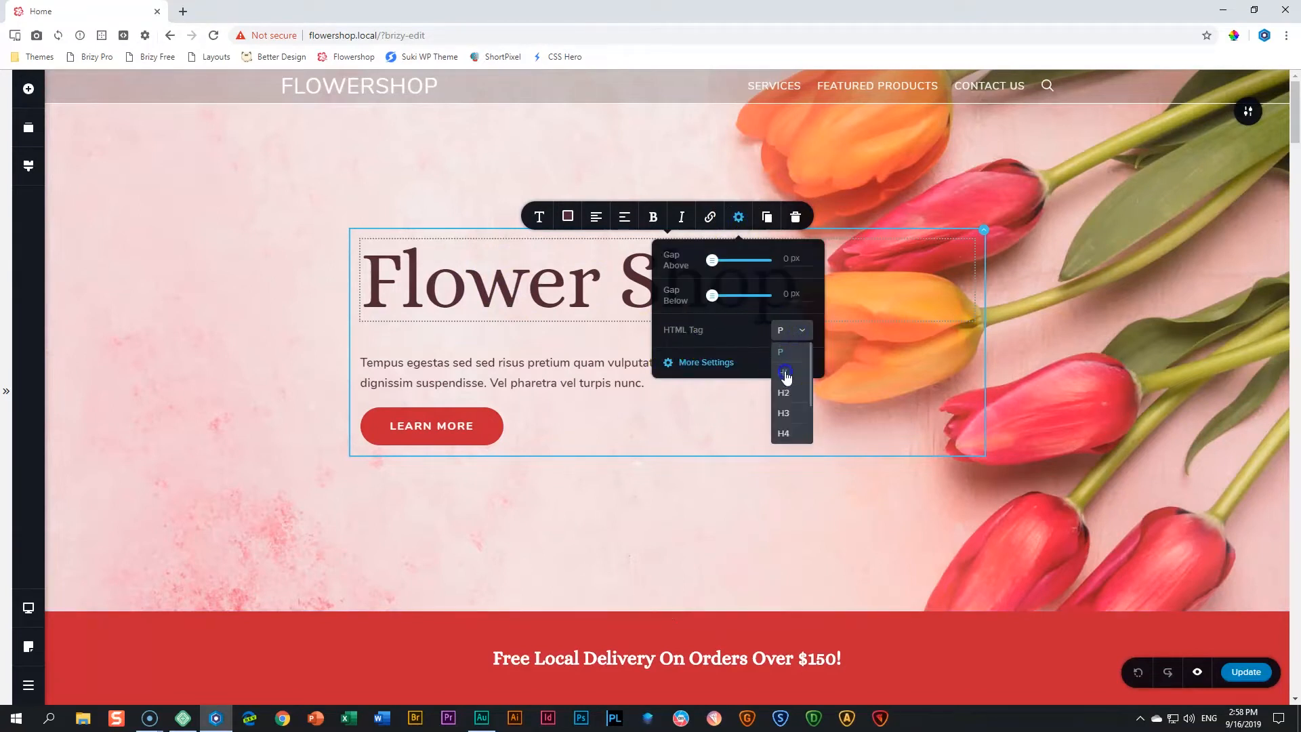
click(783, 370)
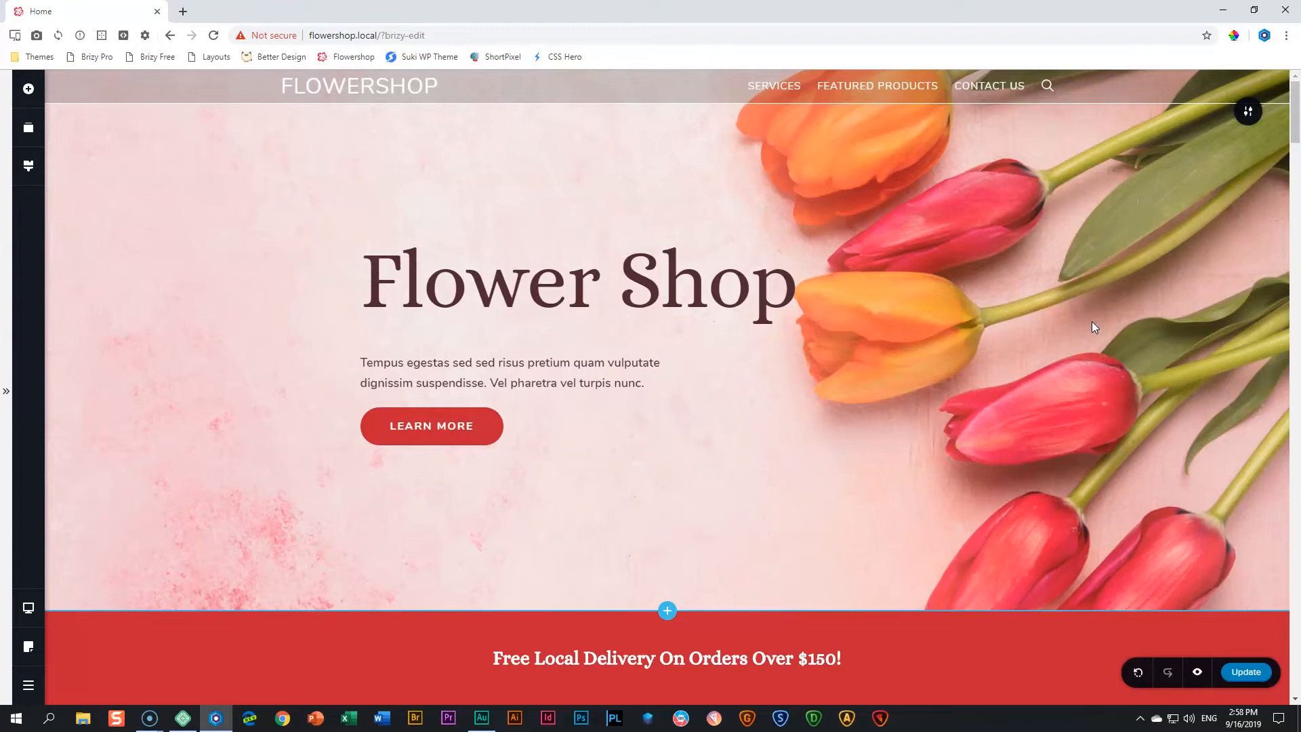
Select the Featured Products heading to make it an H2
scroll(down, 3)
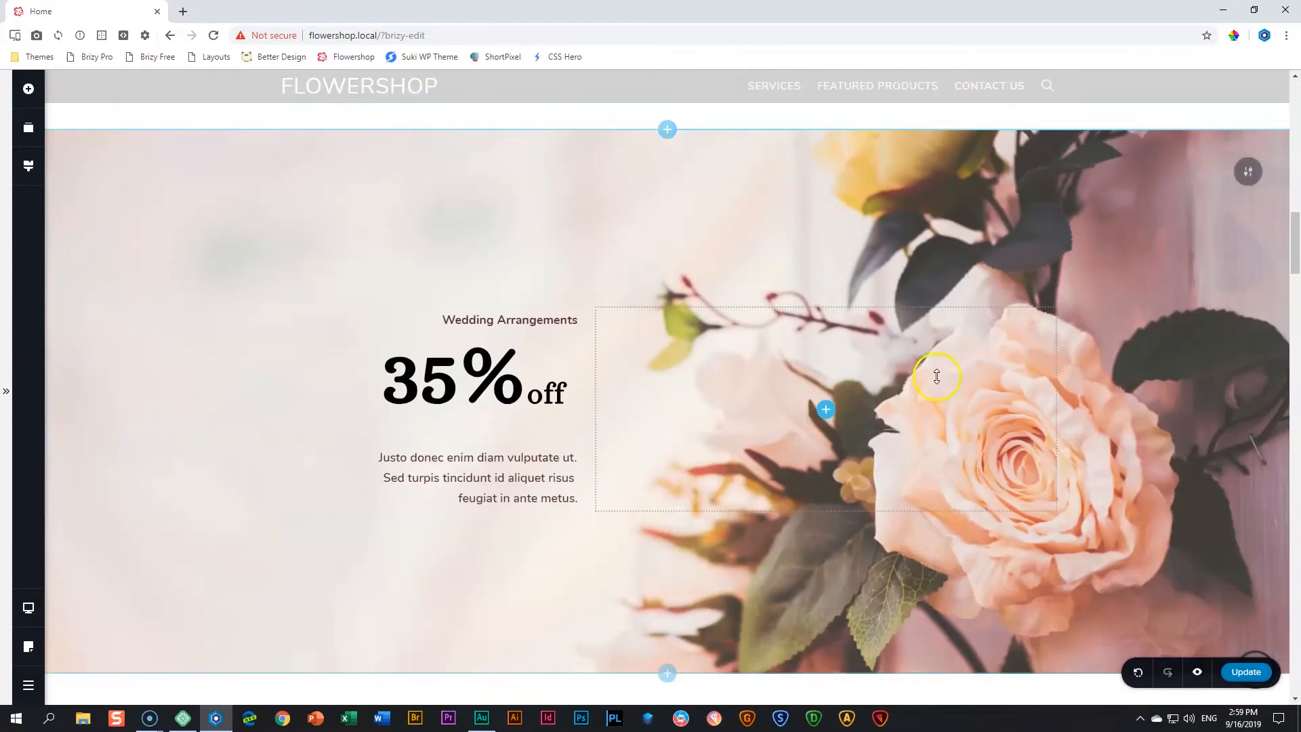
scroll(down, 3)
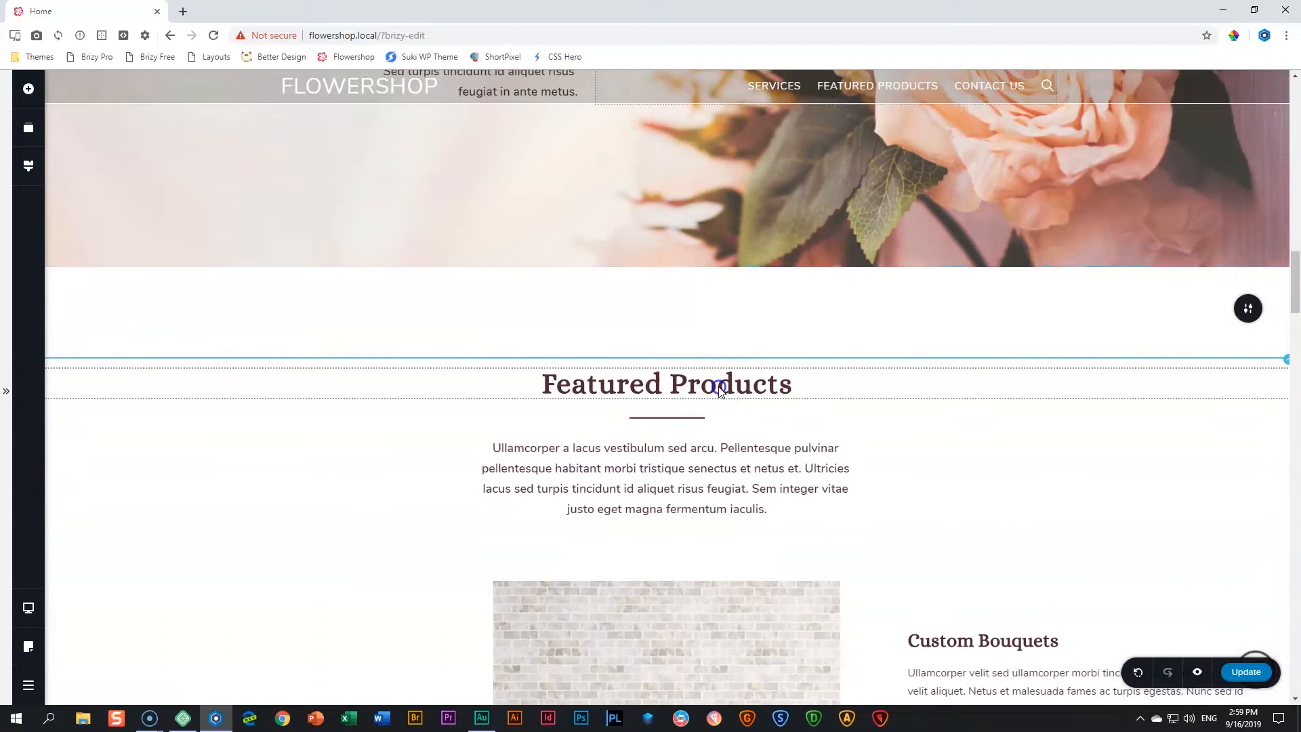
click(737, 347)
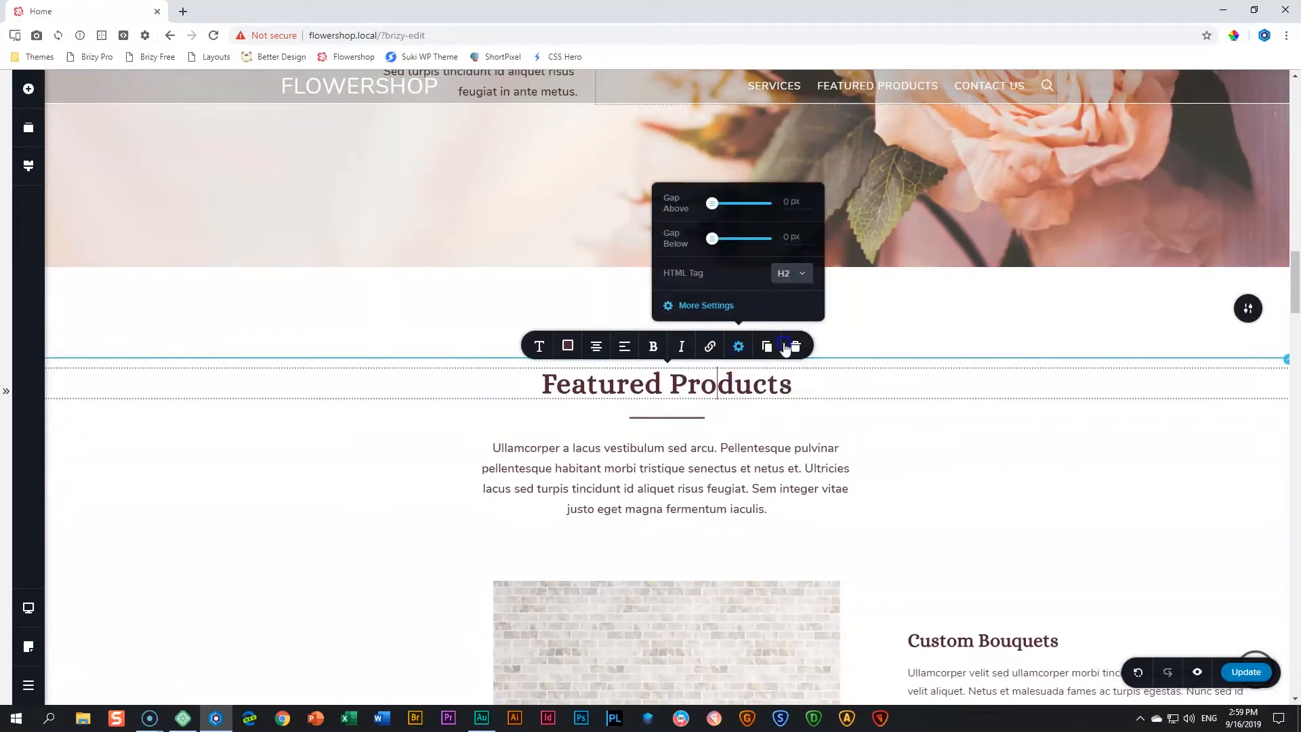
Select the Home & Living and Art Indoor Decor titles, then open Custom Bouquets' text settings
scroll(down, 3)
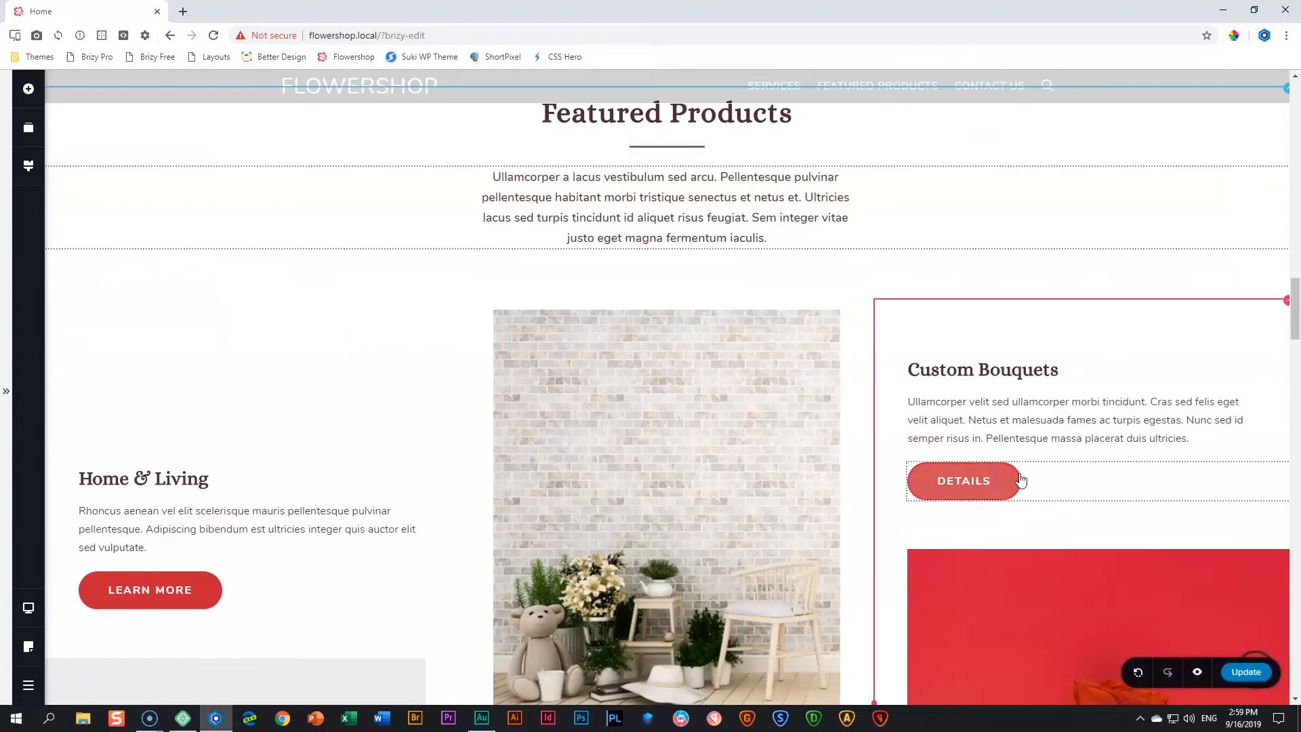
mouse_move(1036, 407)
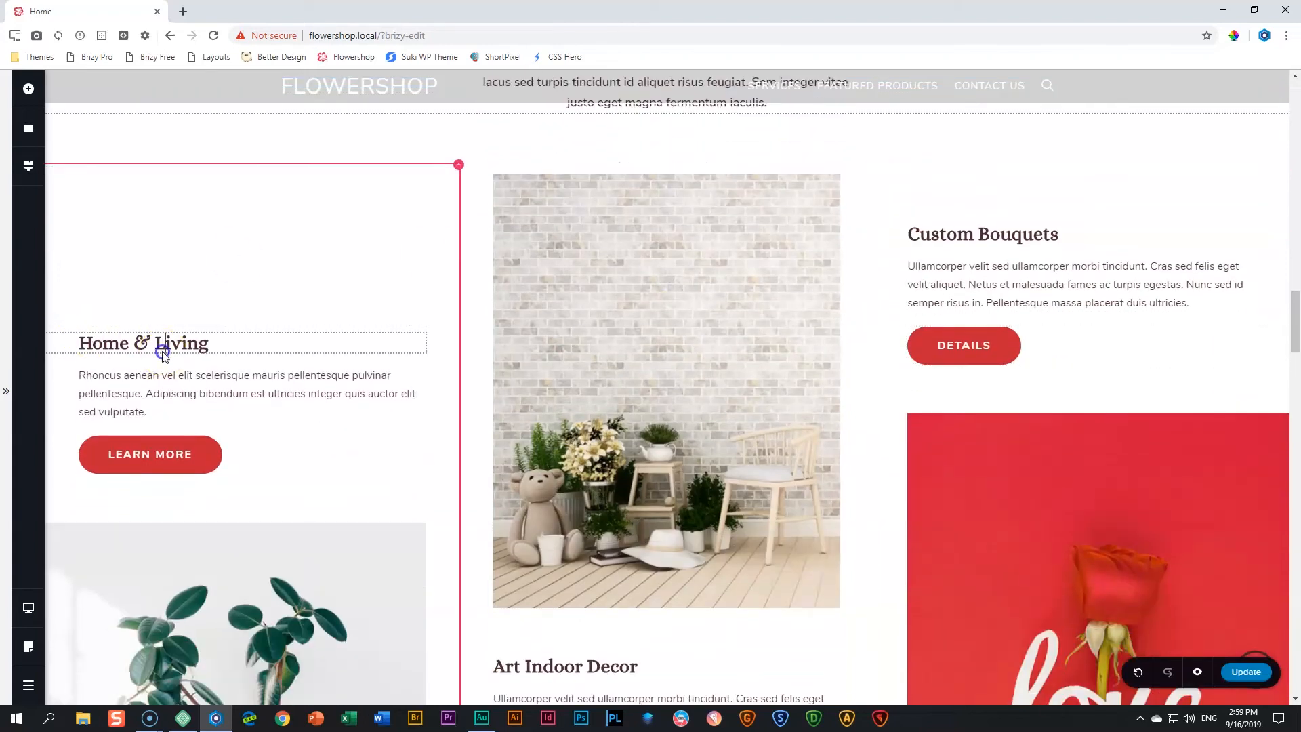
click(322, 314)
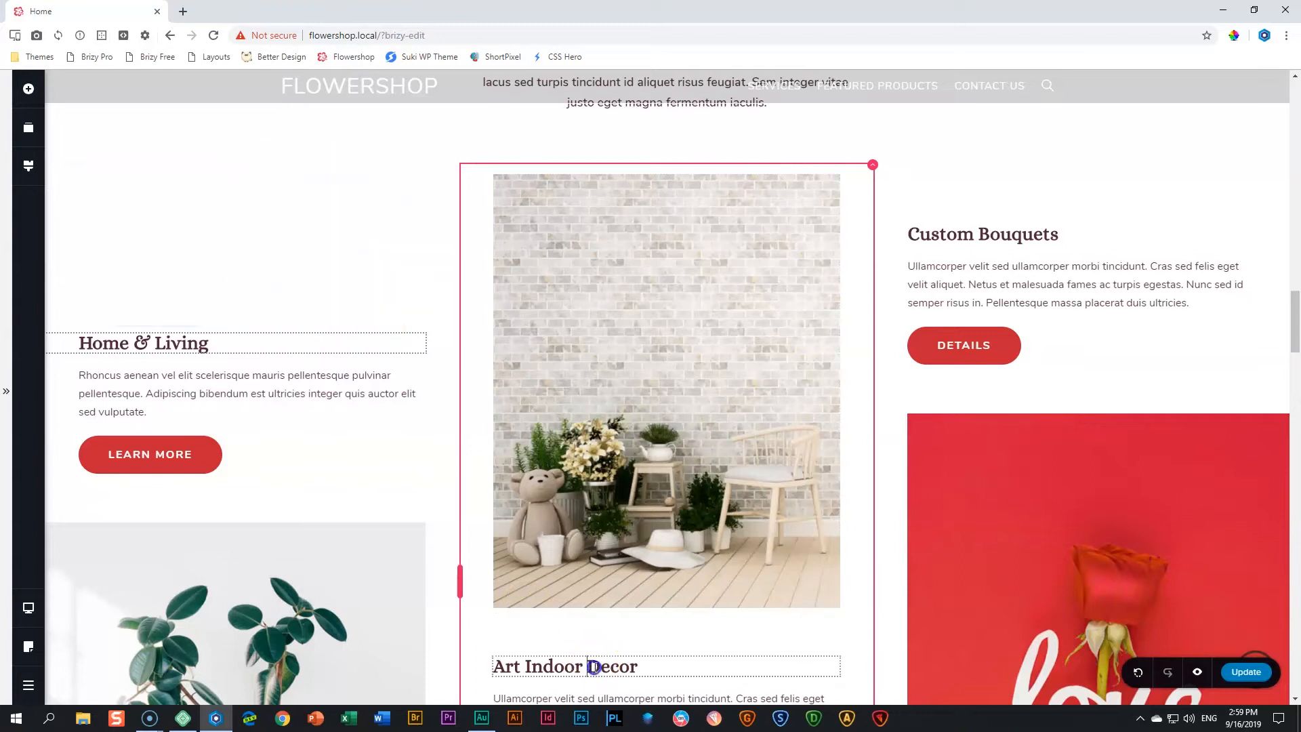
click(737, 634)
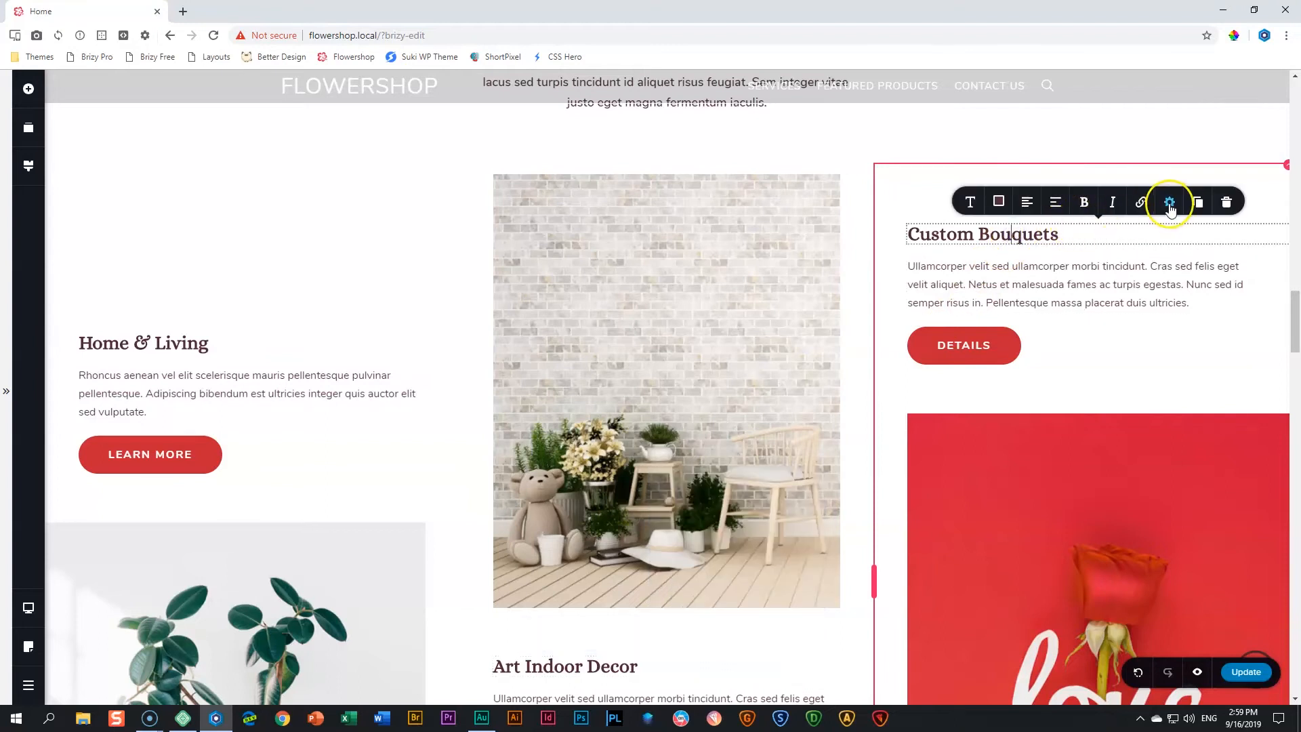
click(1169, 202)
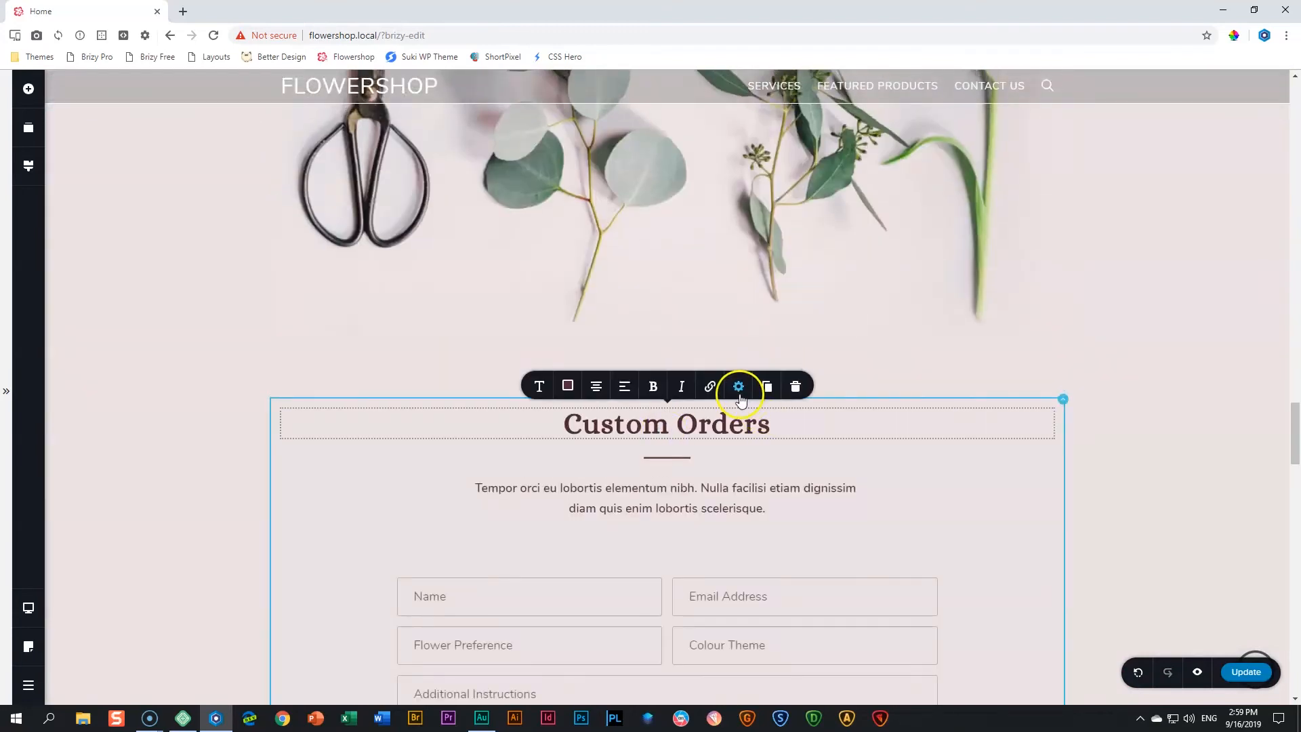
Open the text settings of the Custom Orders and Get in Touch headings, then scroll away
click(738, 386)
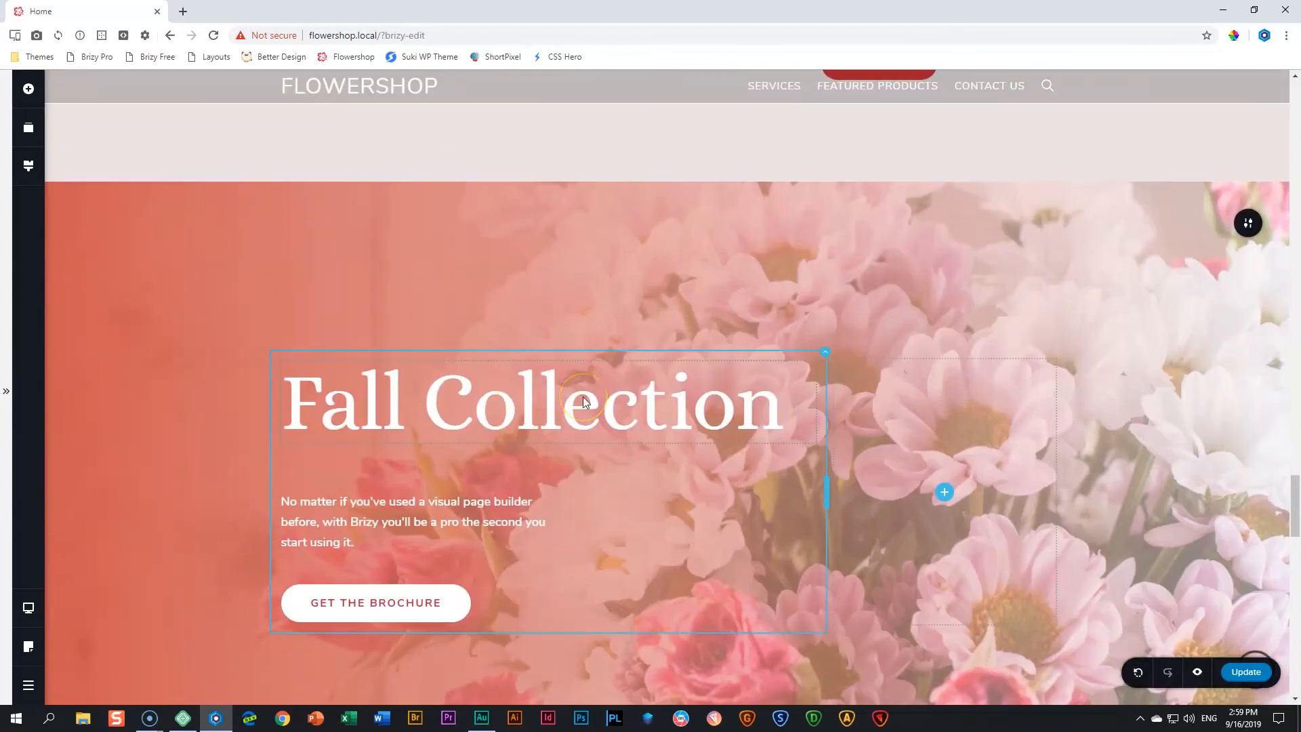
scroll(down, 3)
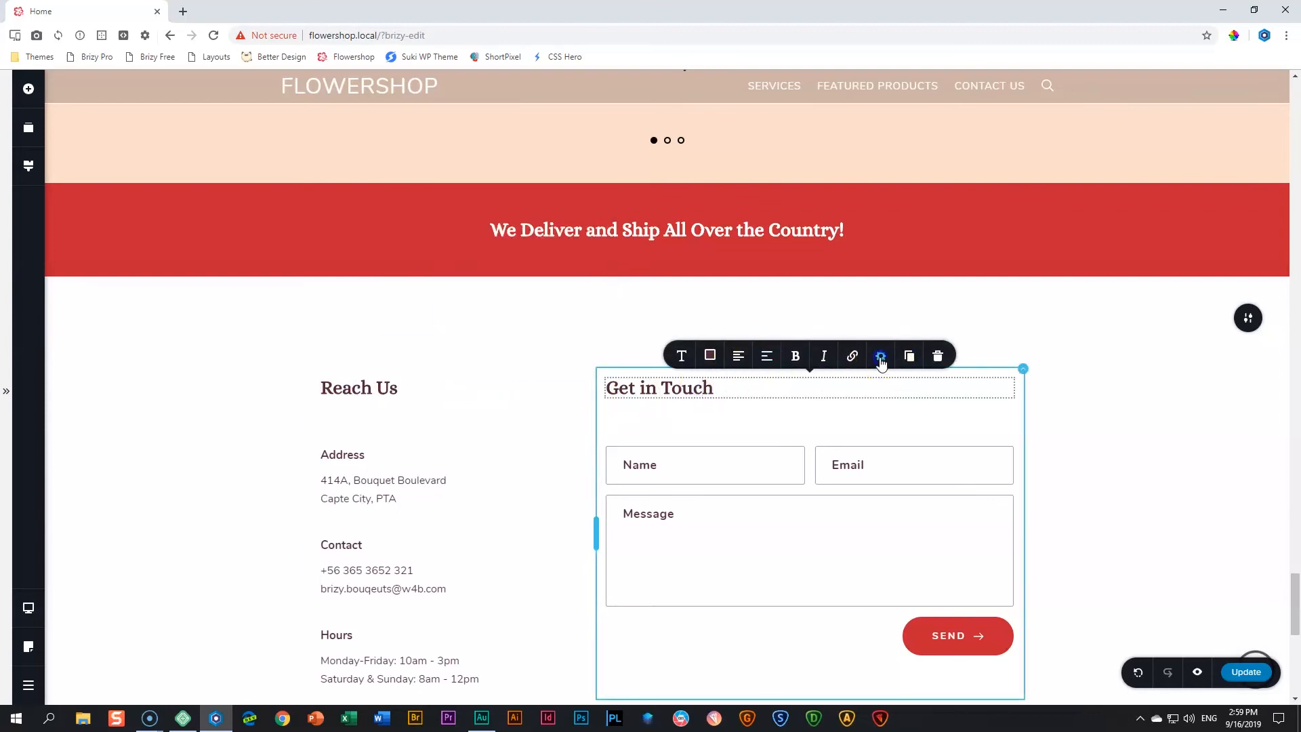
click(880, 355)
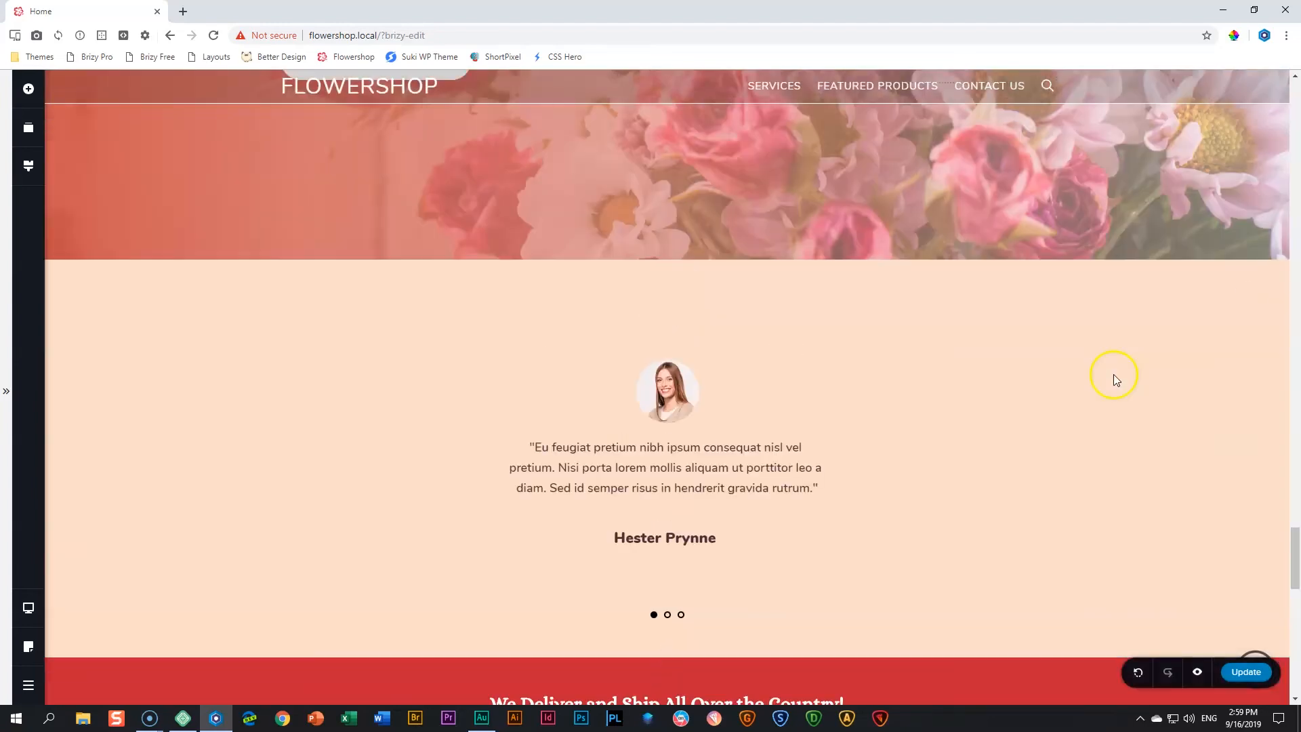
scroll(down, 3)
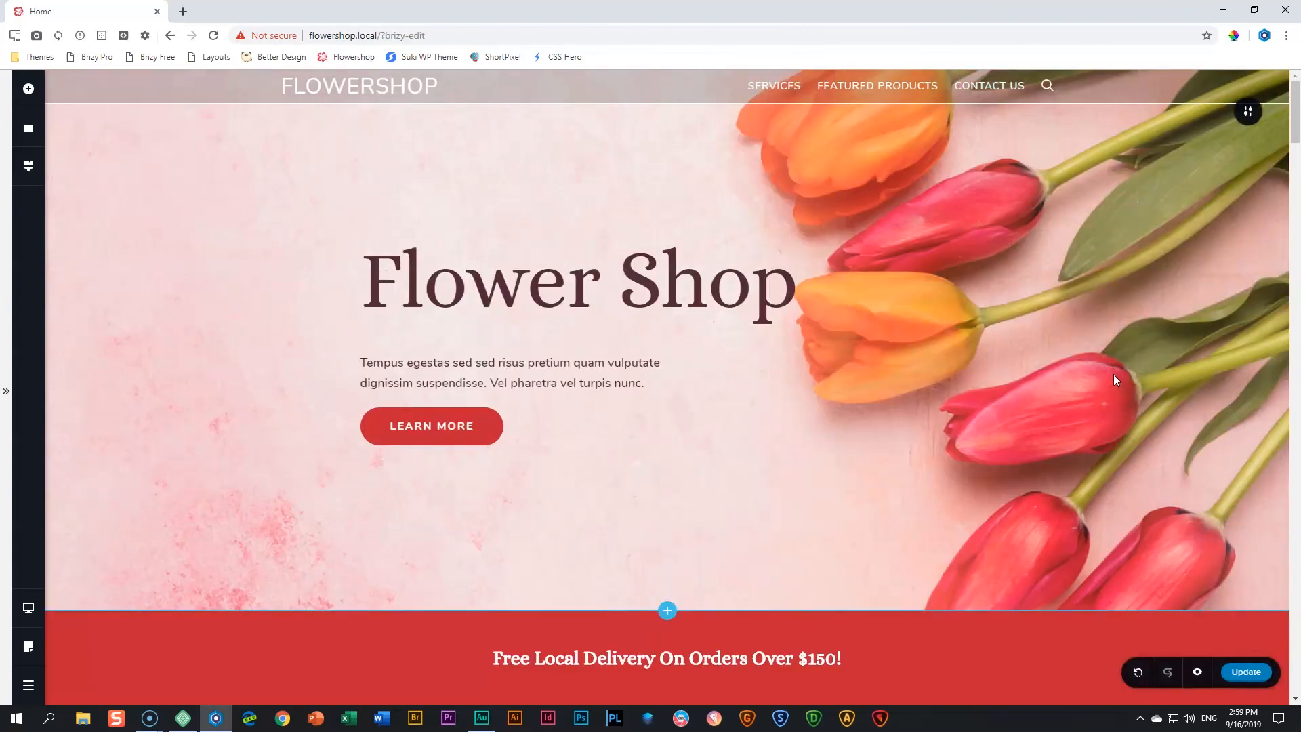
Open the Styling panel with the colour palette and Paragraph-to-Heading 3 typography presets
click(898, 333)
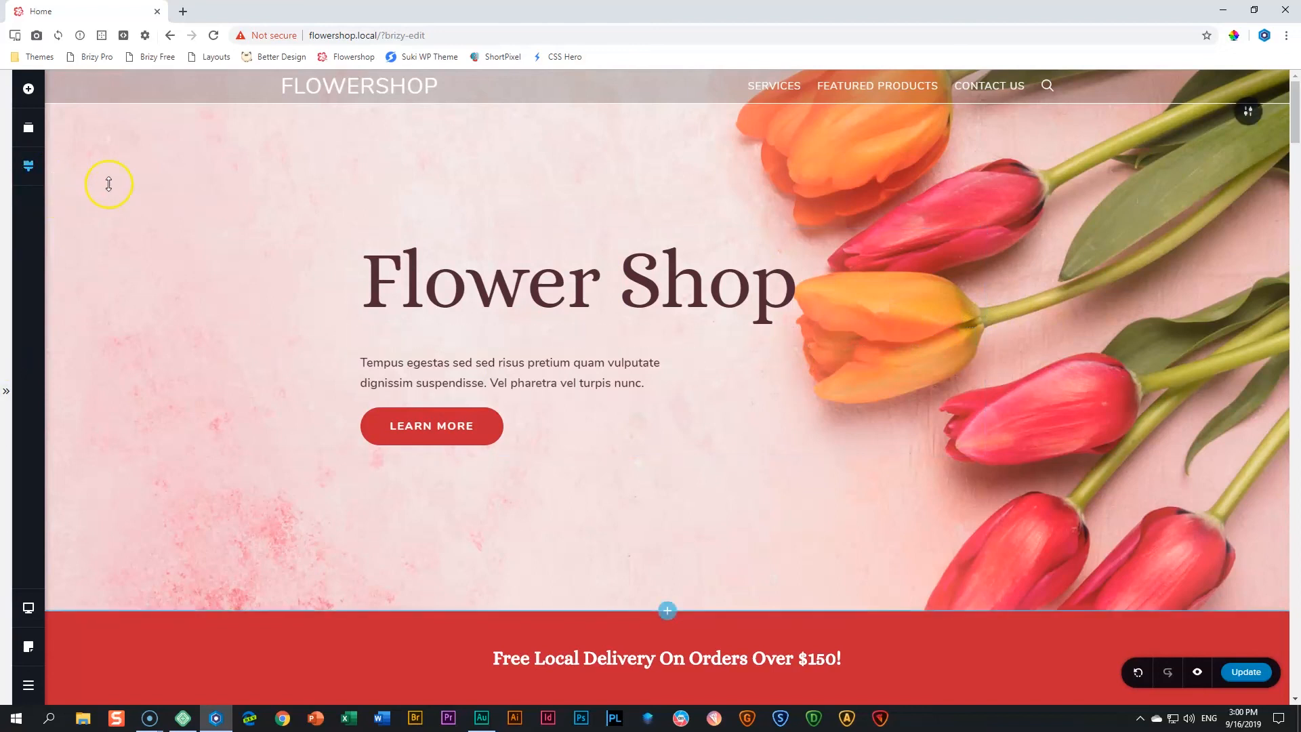
click(27, 166)
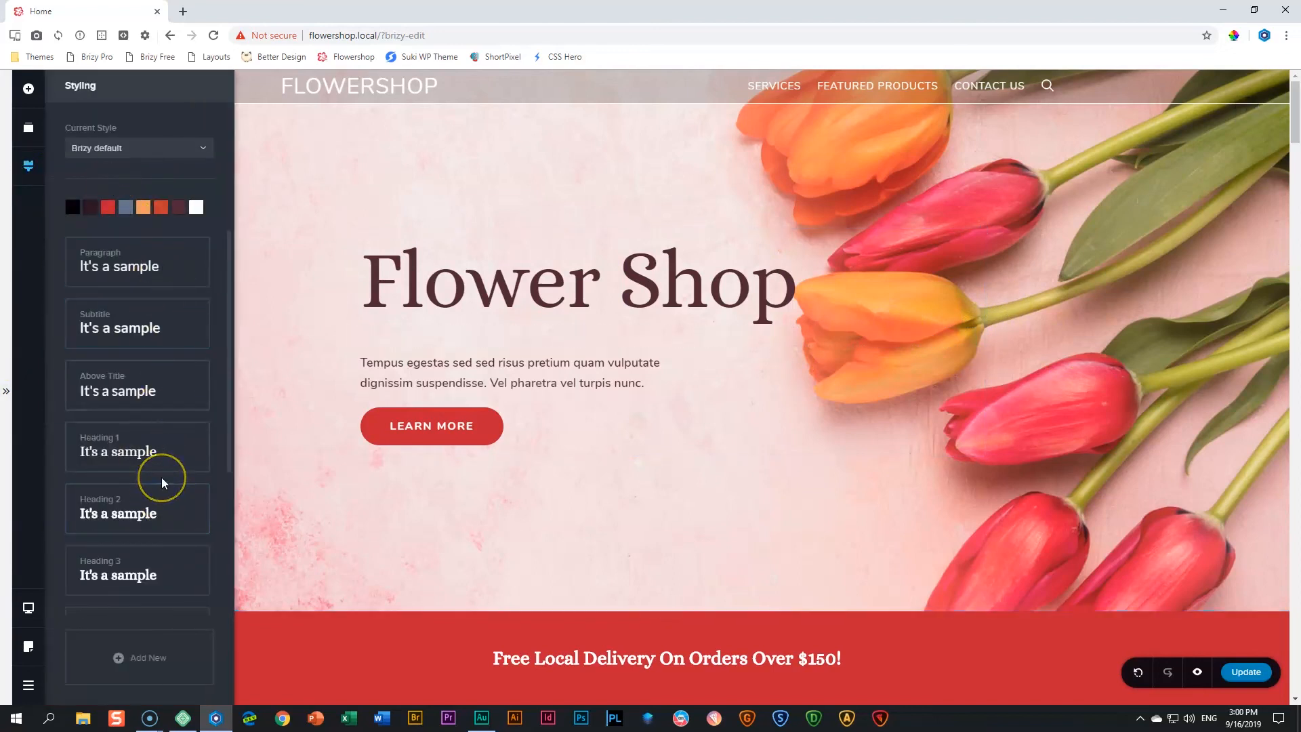